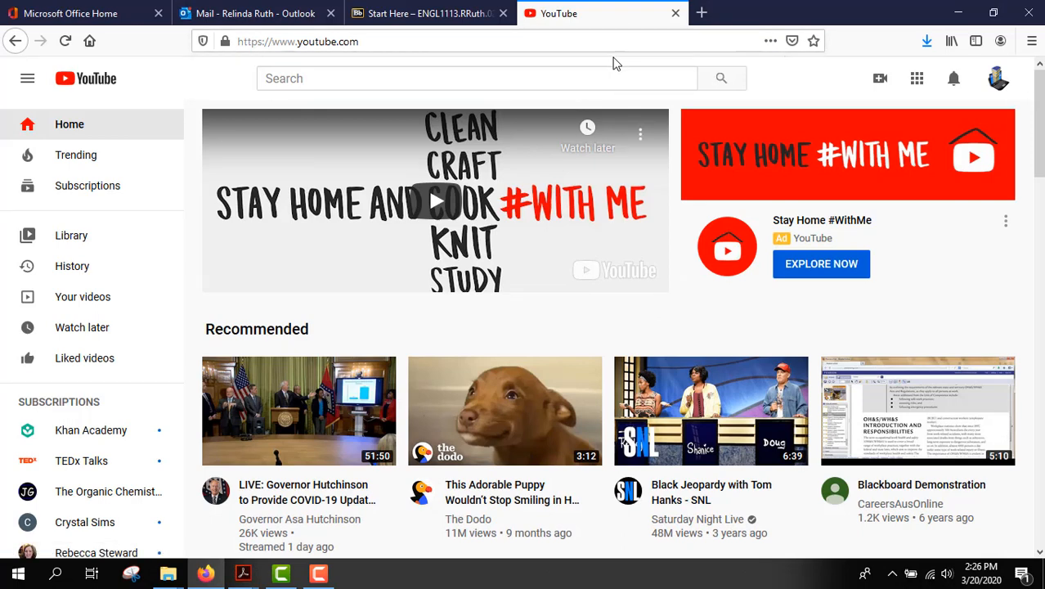
mouse_move(811, 93)
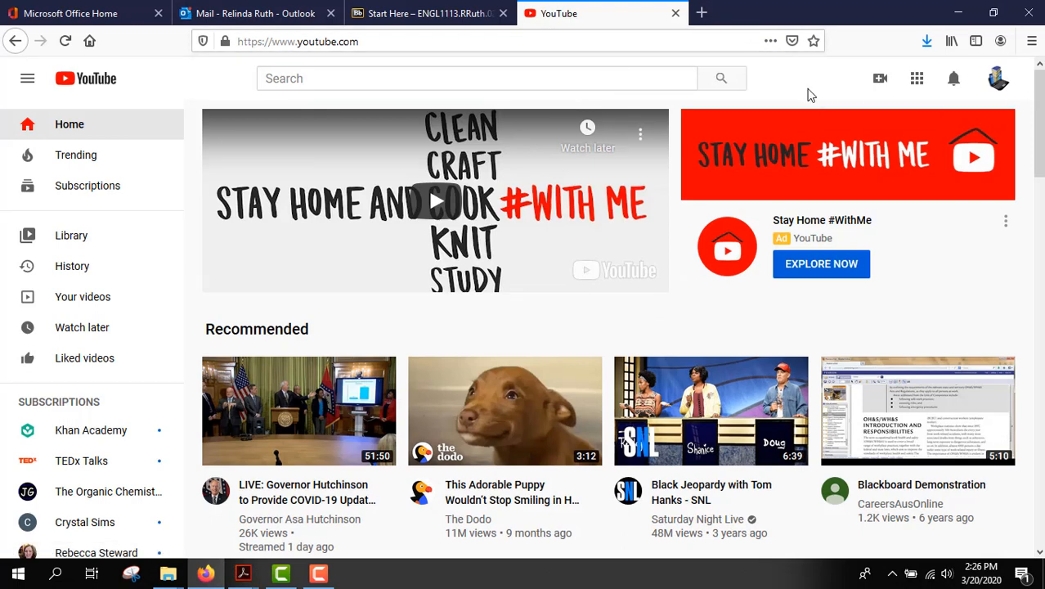
mouse_move(828, 96)
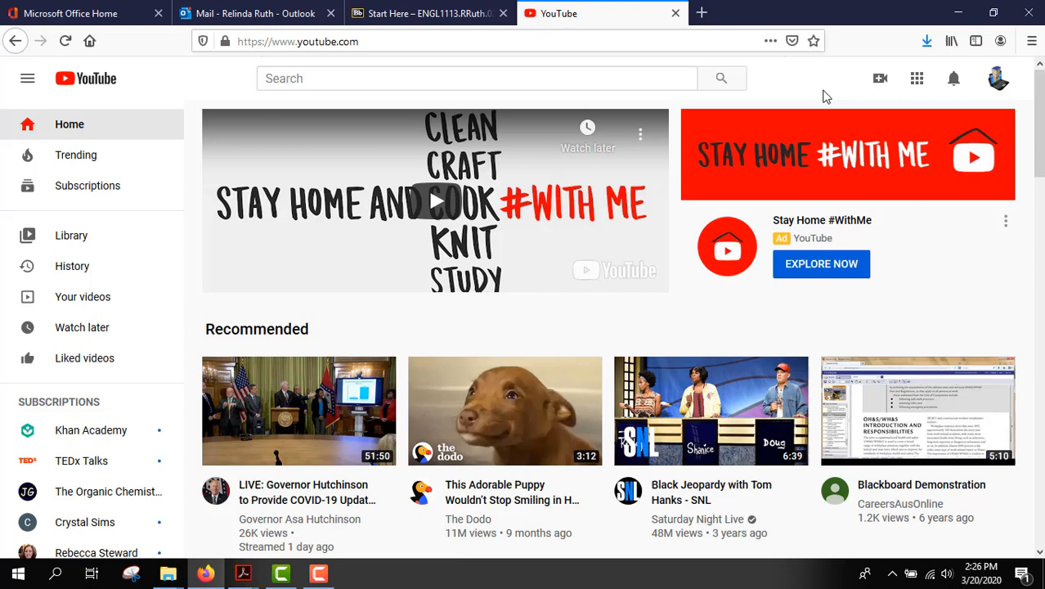
mouse_move(820, 92)
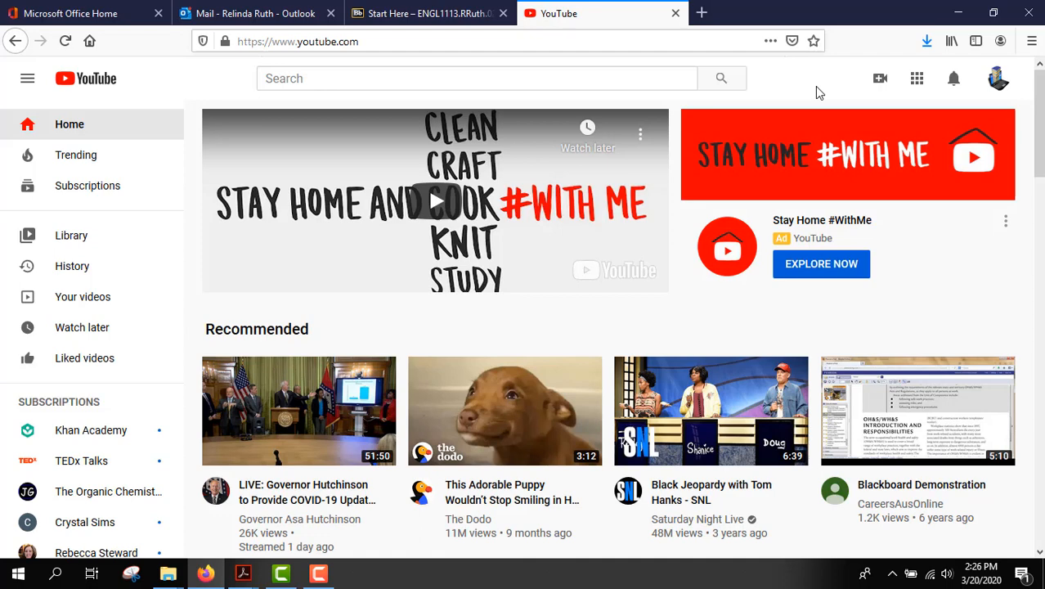
mouse_move(880, 79)
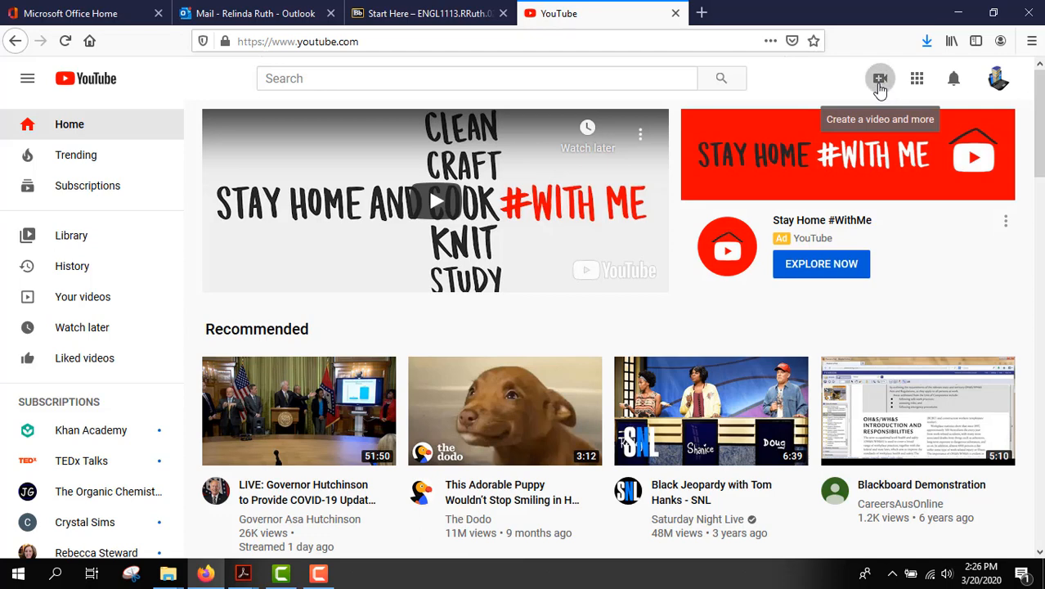
Step: Bring up YouTube's Create menu with its Upload video and Go live choices
click(880, 78)
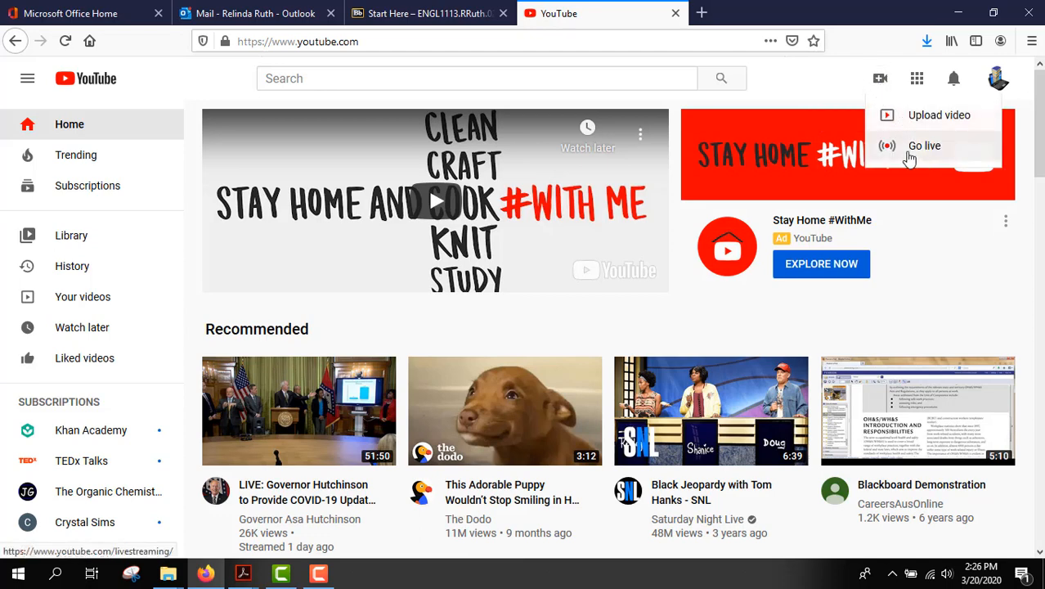
mouse_move(921, 153)
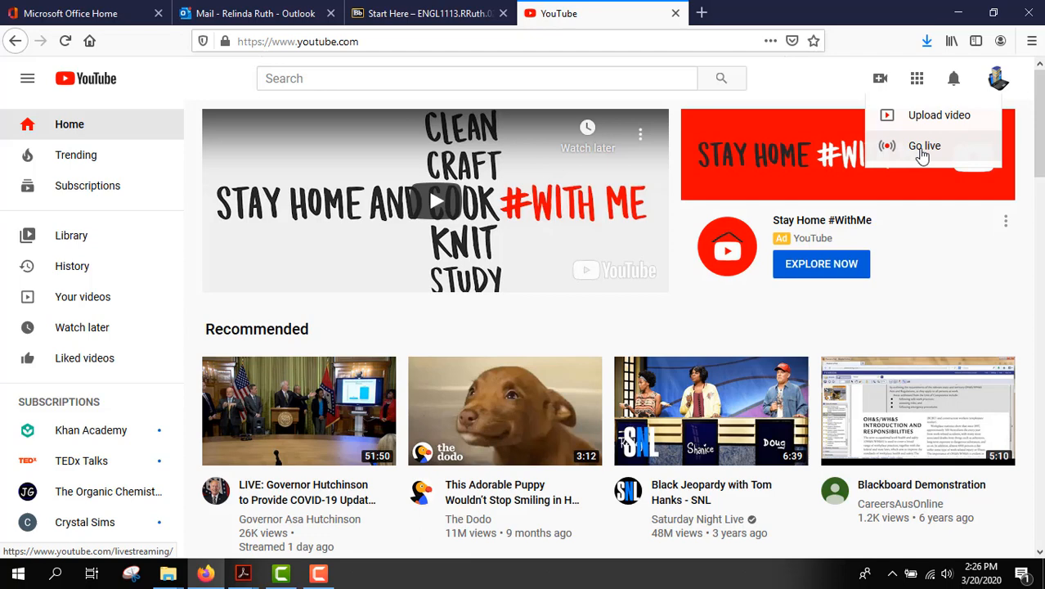
mouse_move(917, 123)
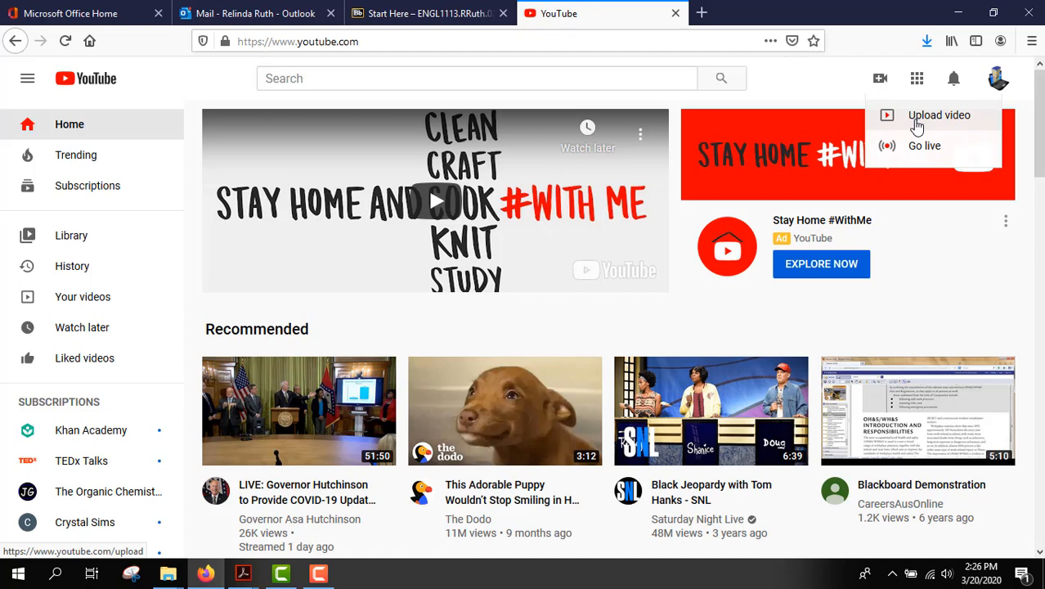
mouse_move(404, 154)
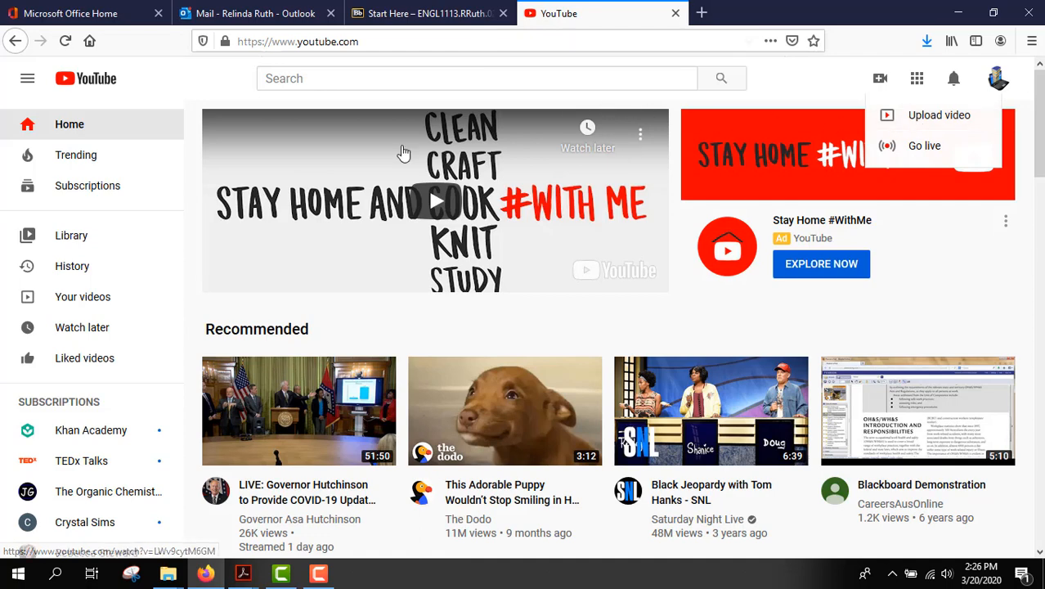
mouse_move(249, 213)
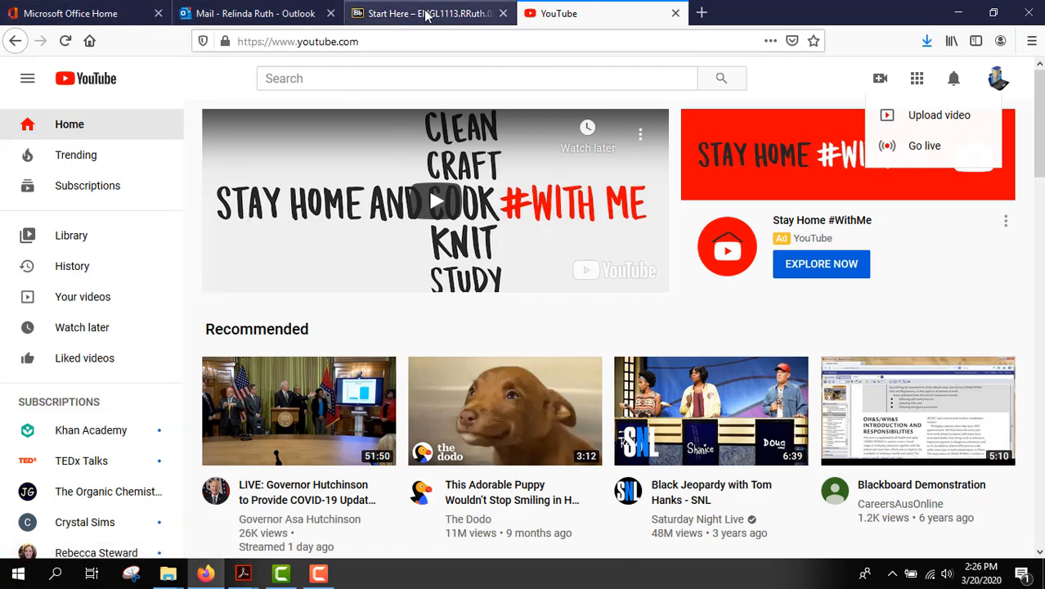
Step: Switch to the Blackboard course and enter the General Discussion forum from Discussions
click(428, 13)
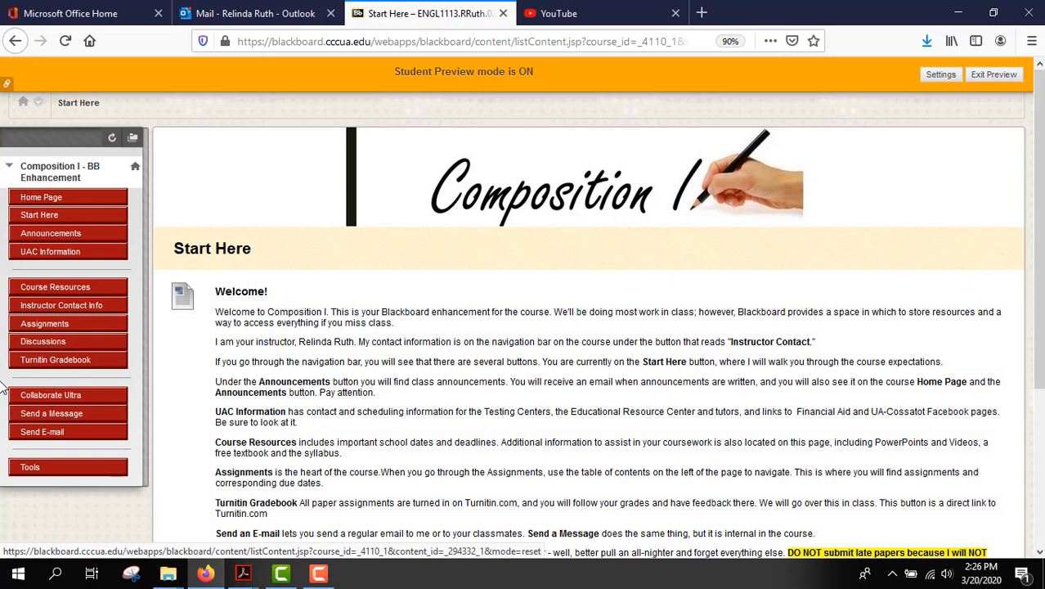
click(43, 341)
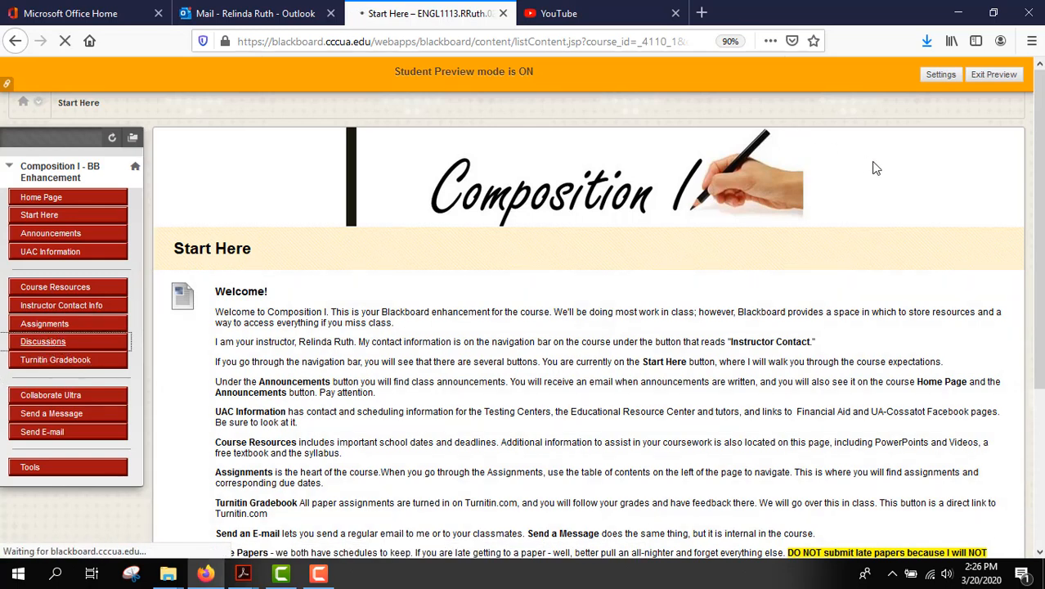
mouse_move(875, 245)
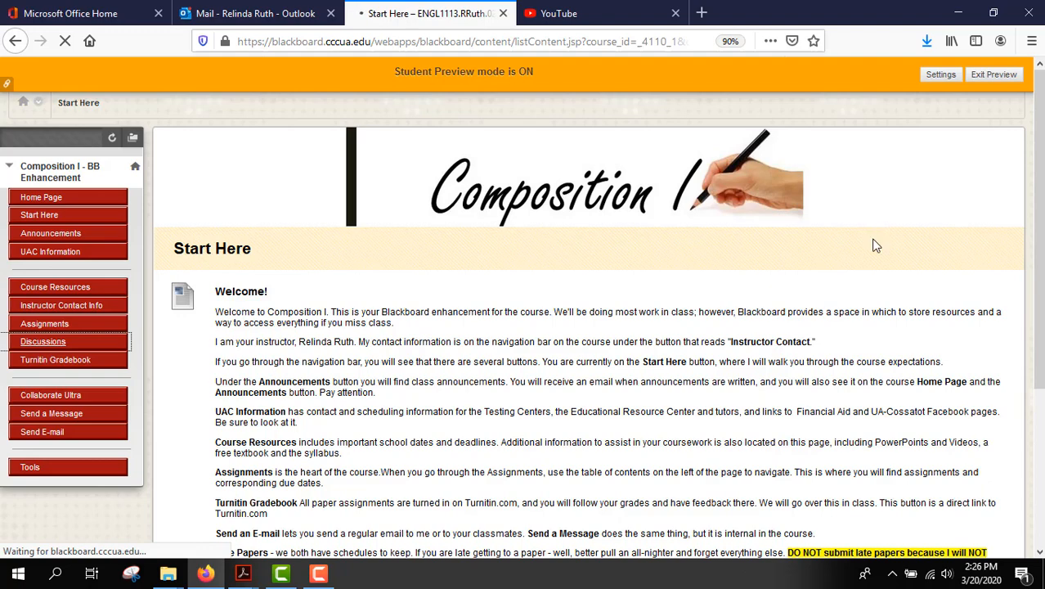
click(42, 342)
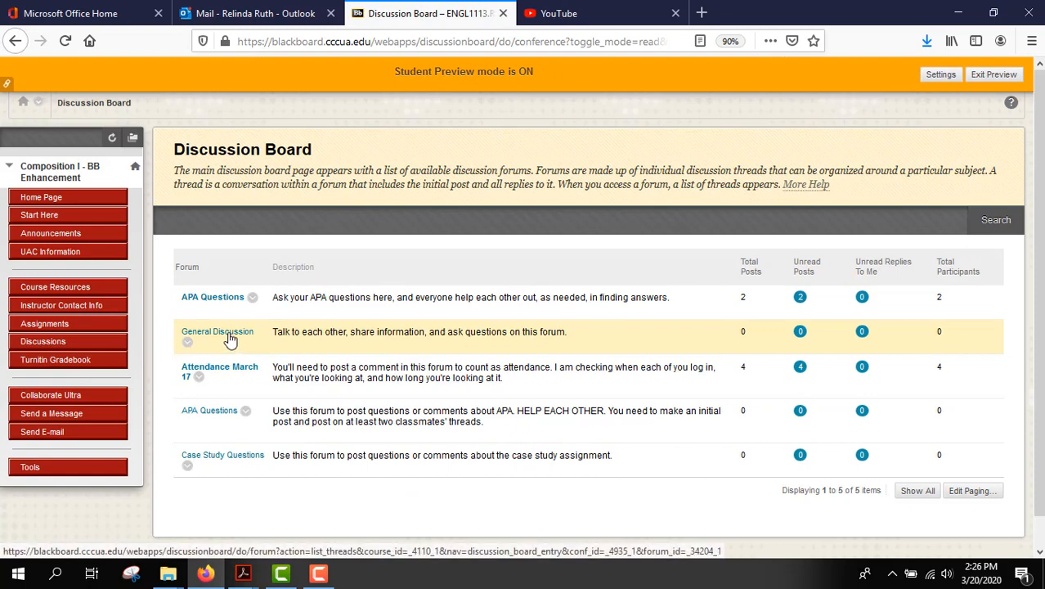
click(216, 330)
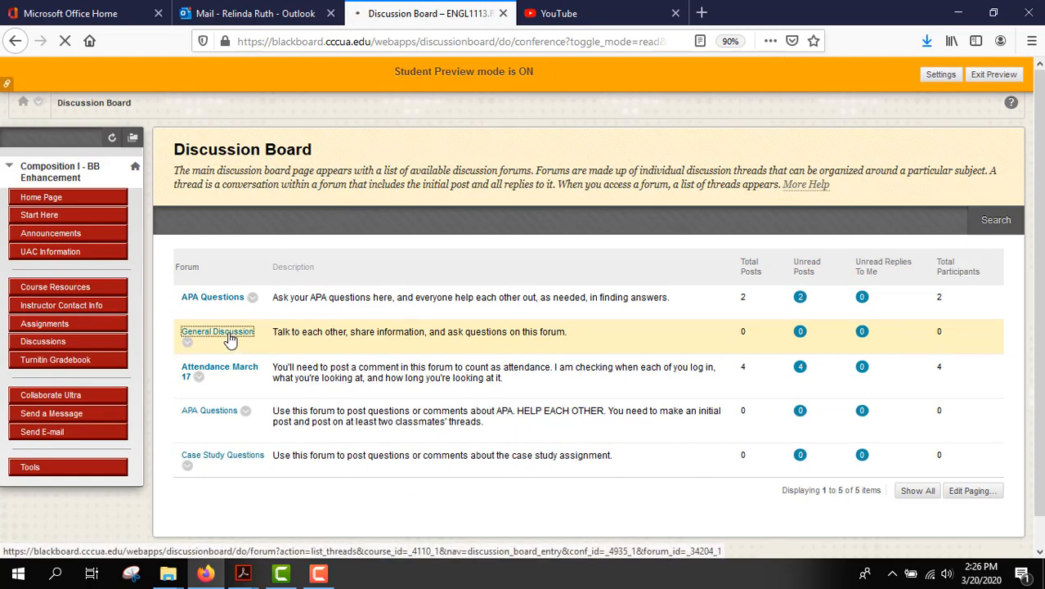
click(216, 331)
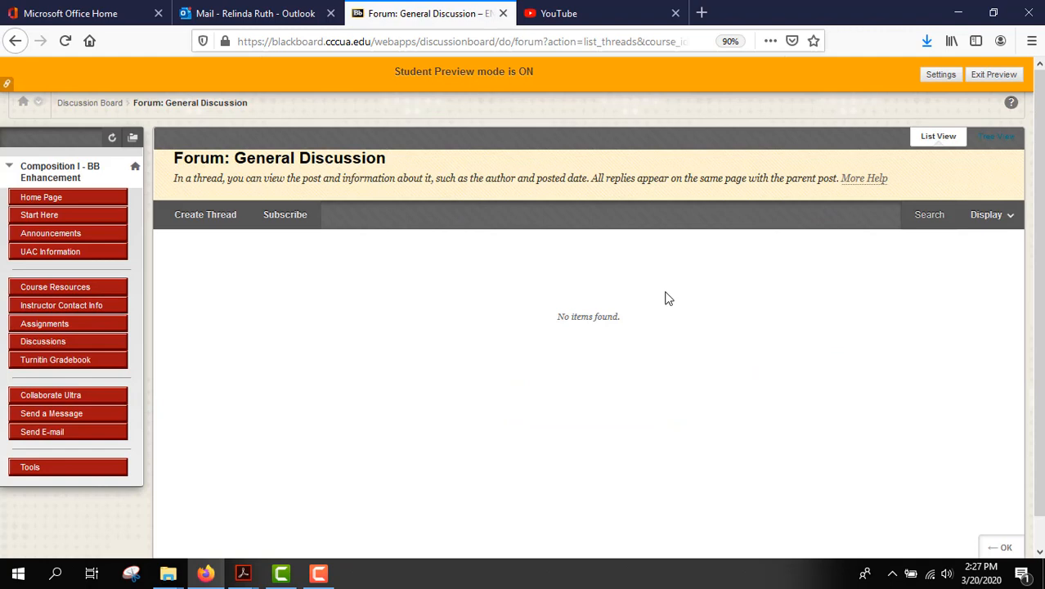
Step: Create a new thread with the subject 'Video' and move down to the message editor
click(204, 214)
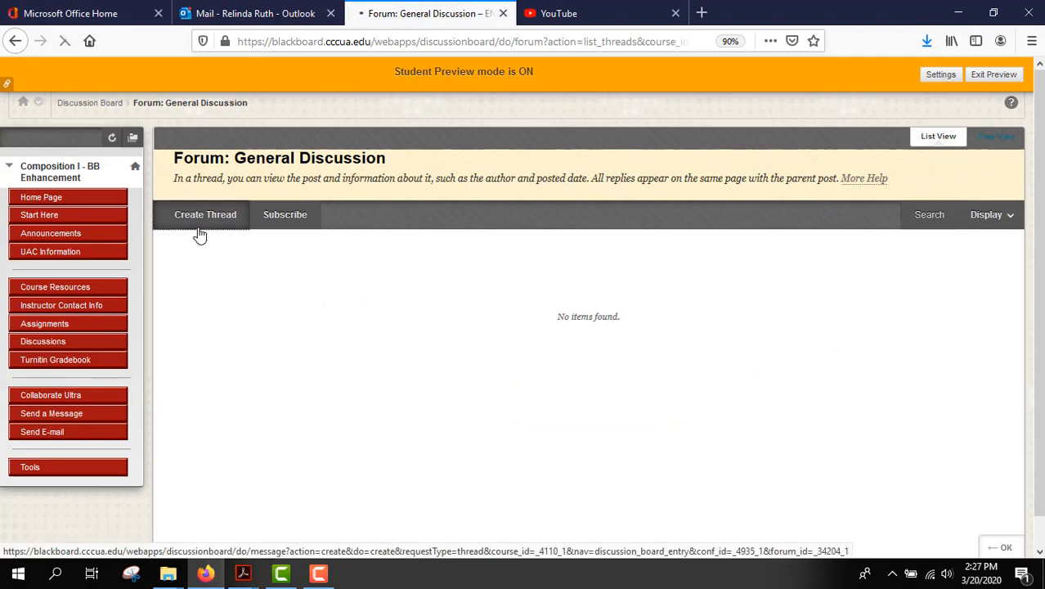
click(204, 214)
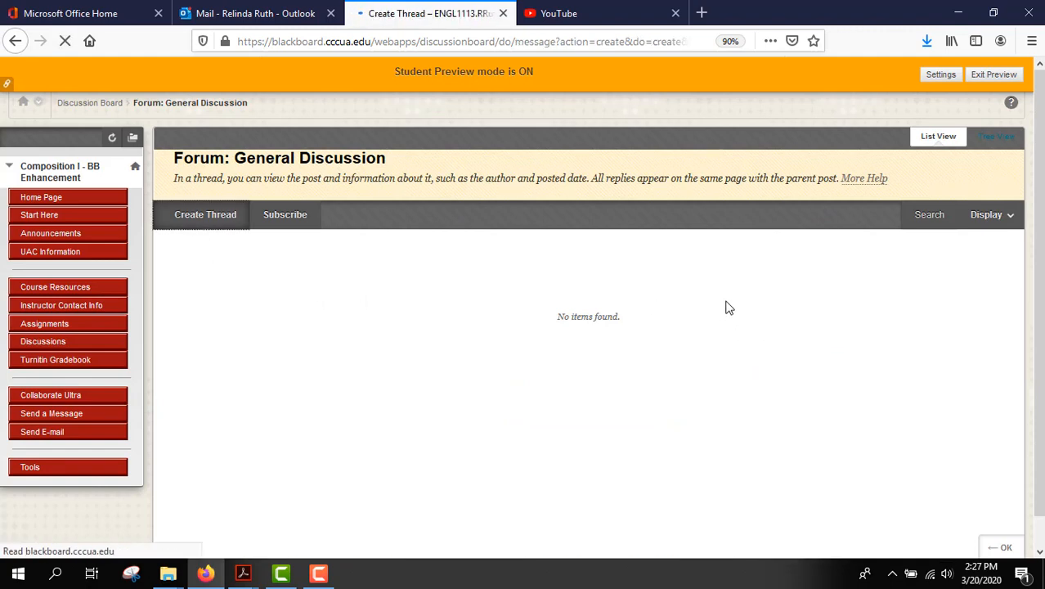
click(205, 214)
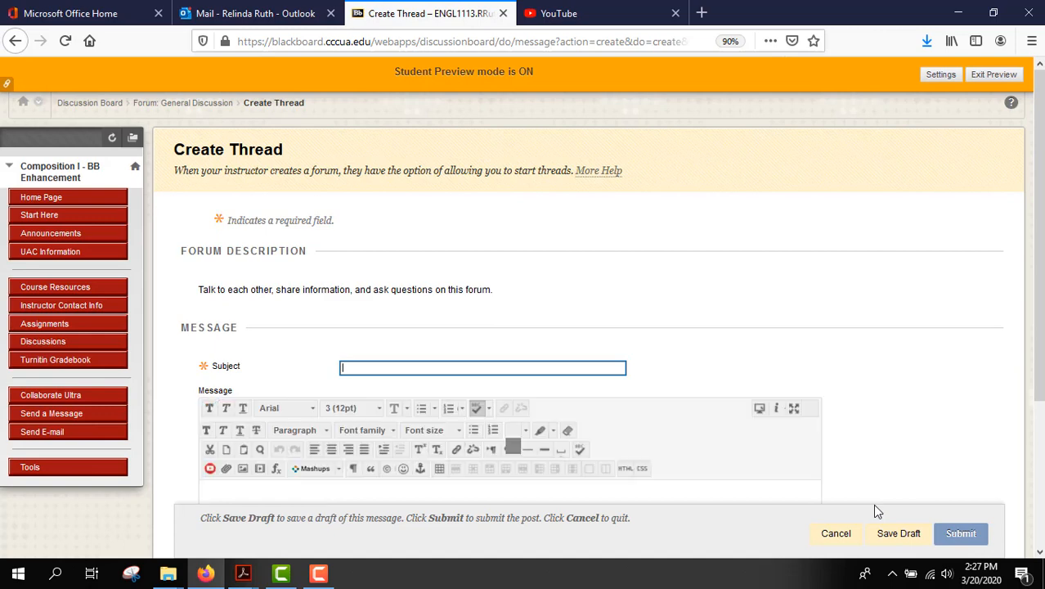
text(Video)
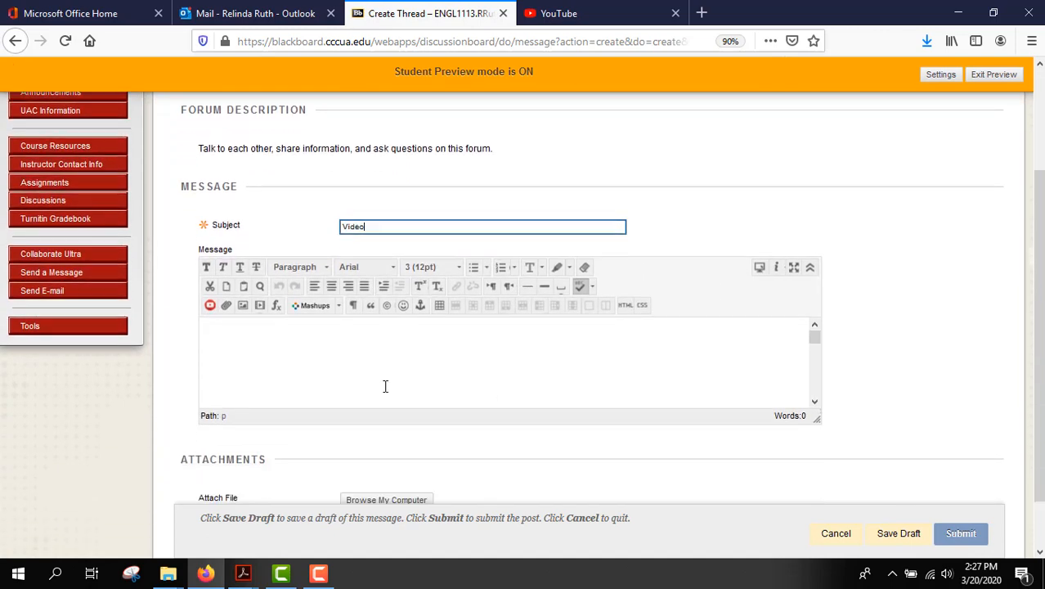
scroll(down, 3)
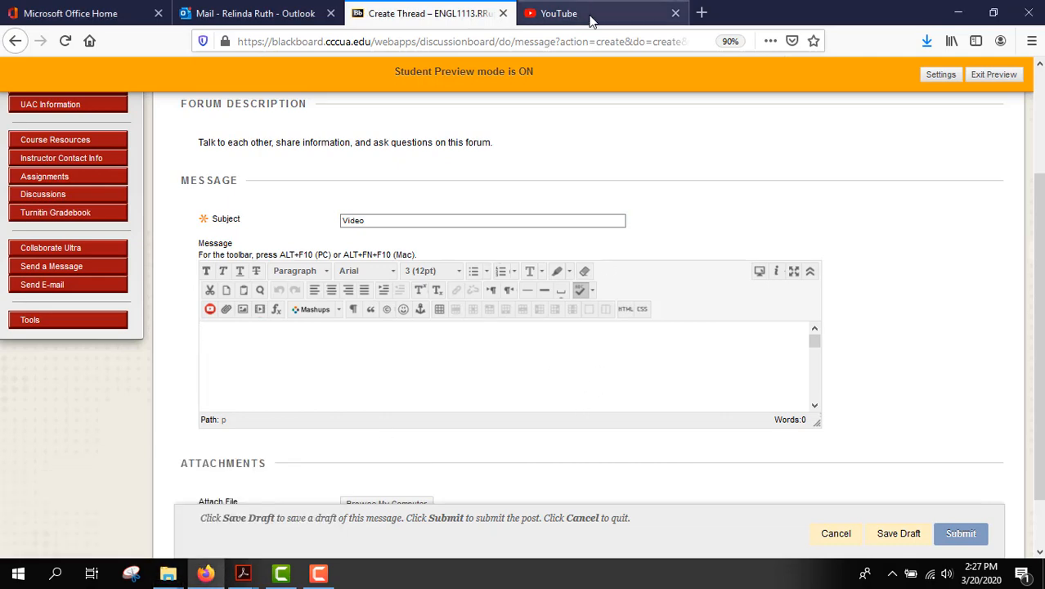
Step: From the channel page, play the Blackboard Navigation video and copy its web address
click(576, 13)
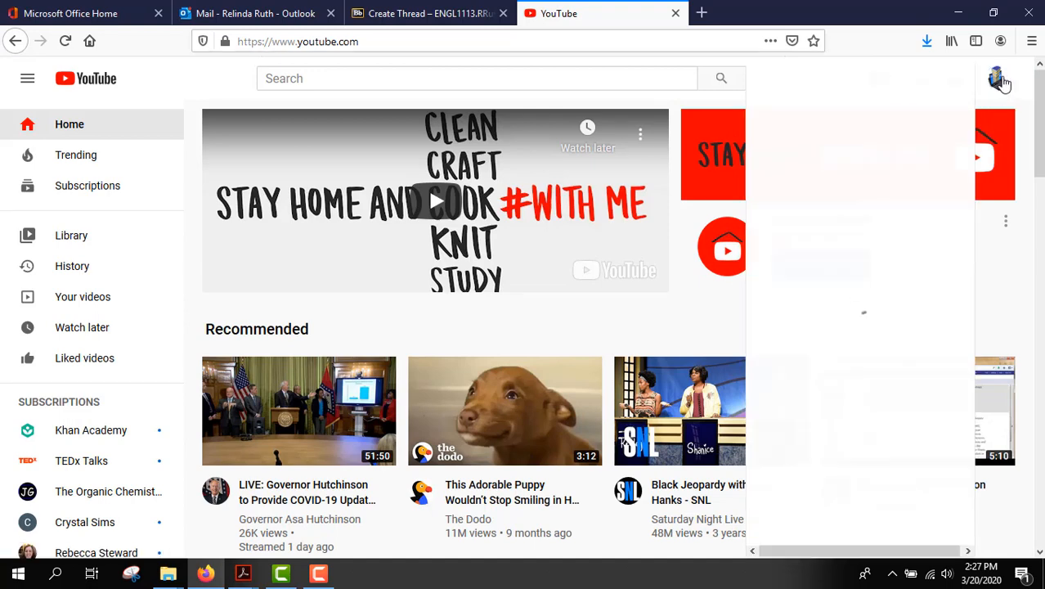
click(1000, 78)
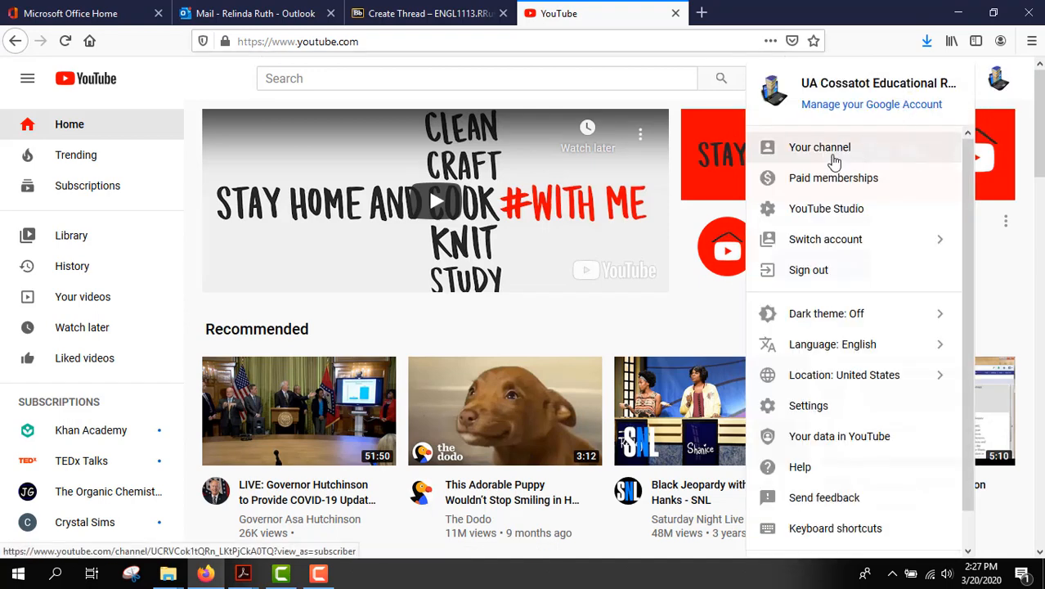
click(818, 147)
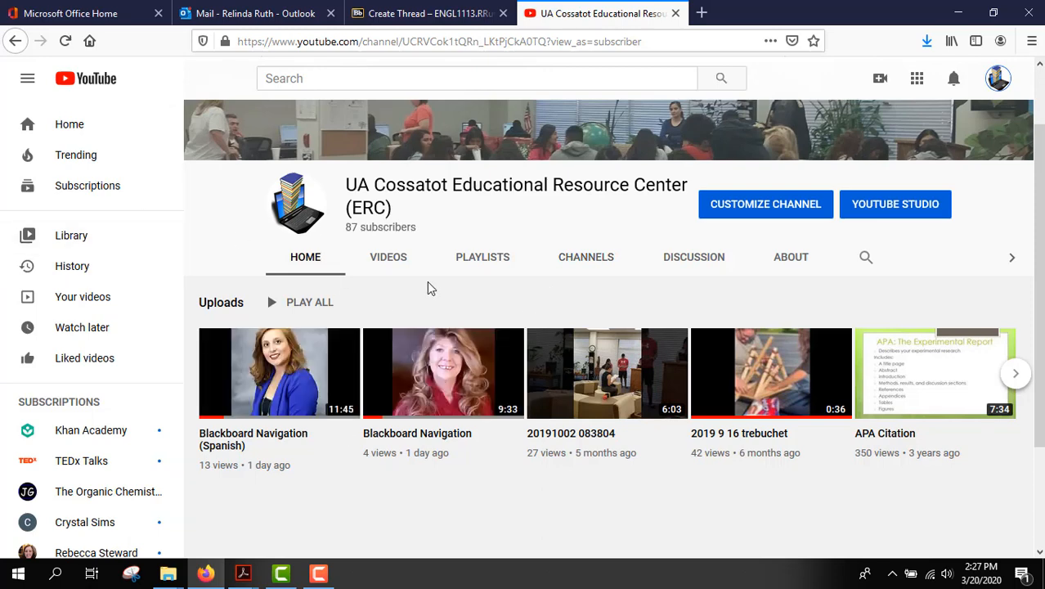
click(387, 257)
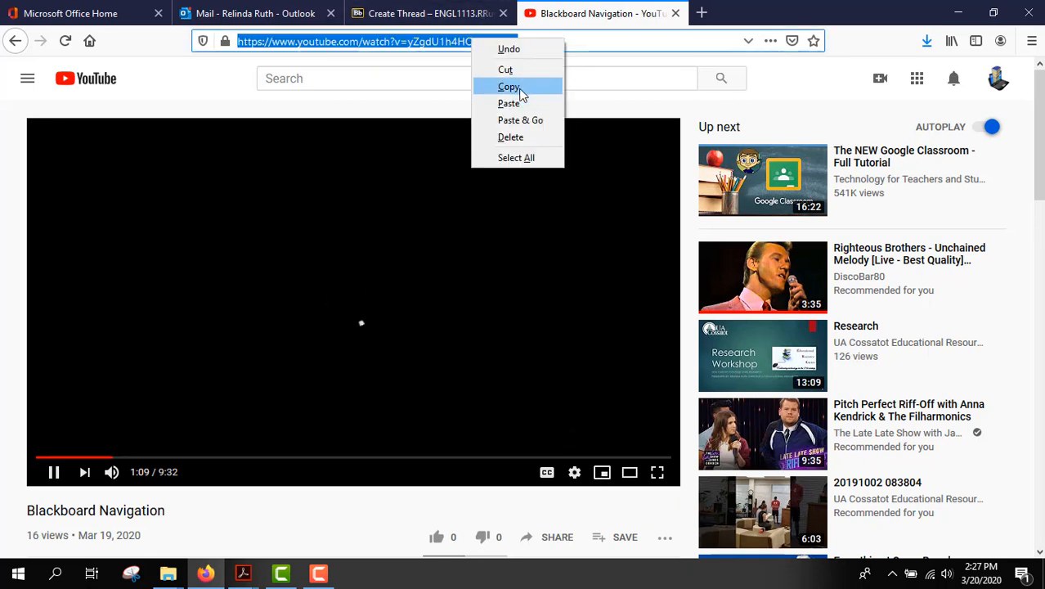
click(434, 13)
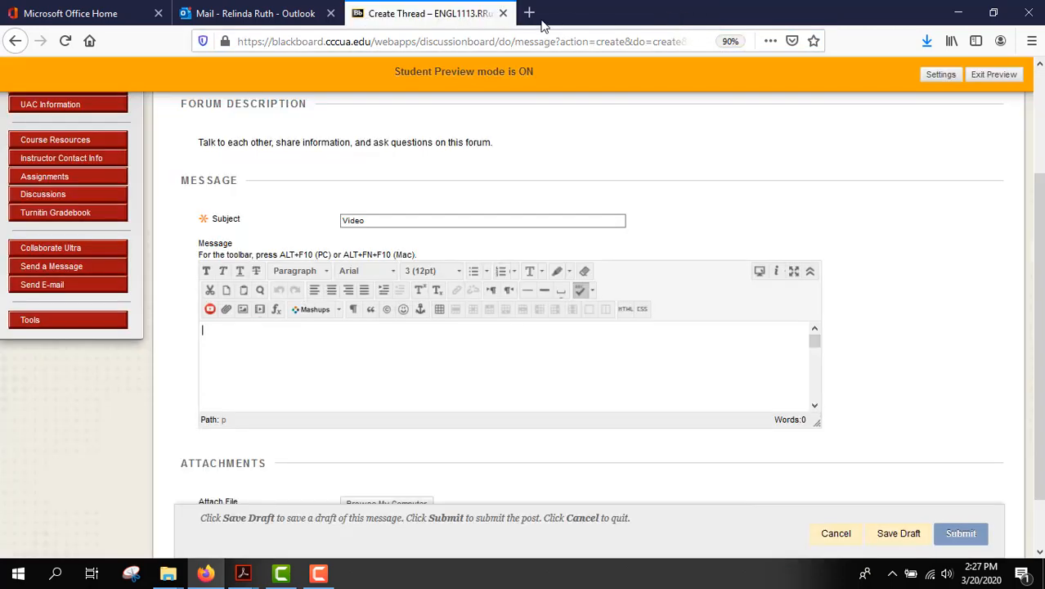
mouse_move(155, 369)
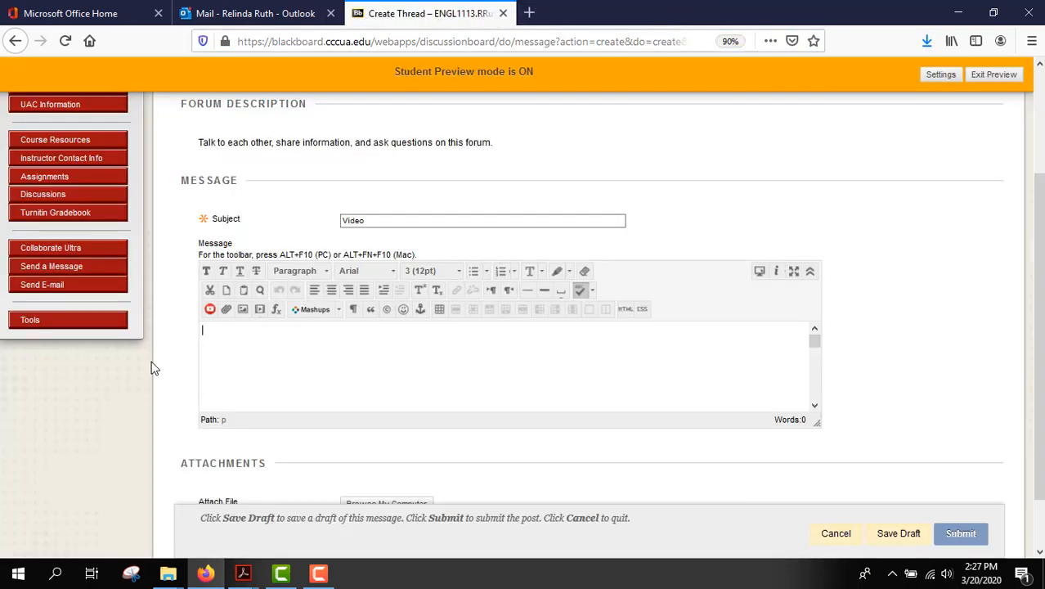
right_click(216, 337)
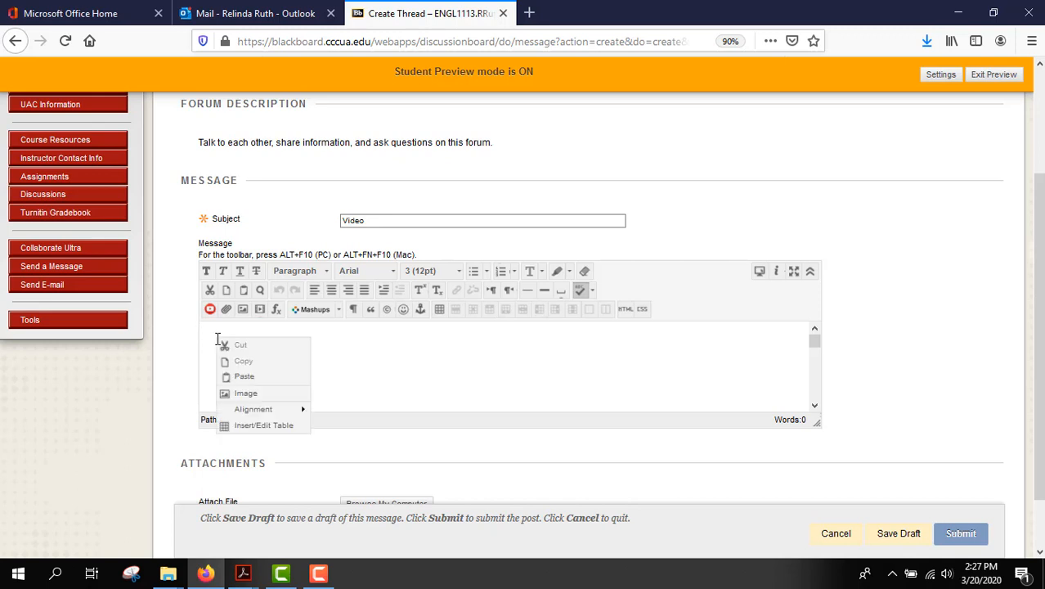
click(366, 390)
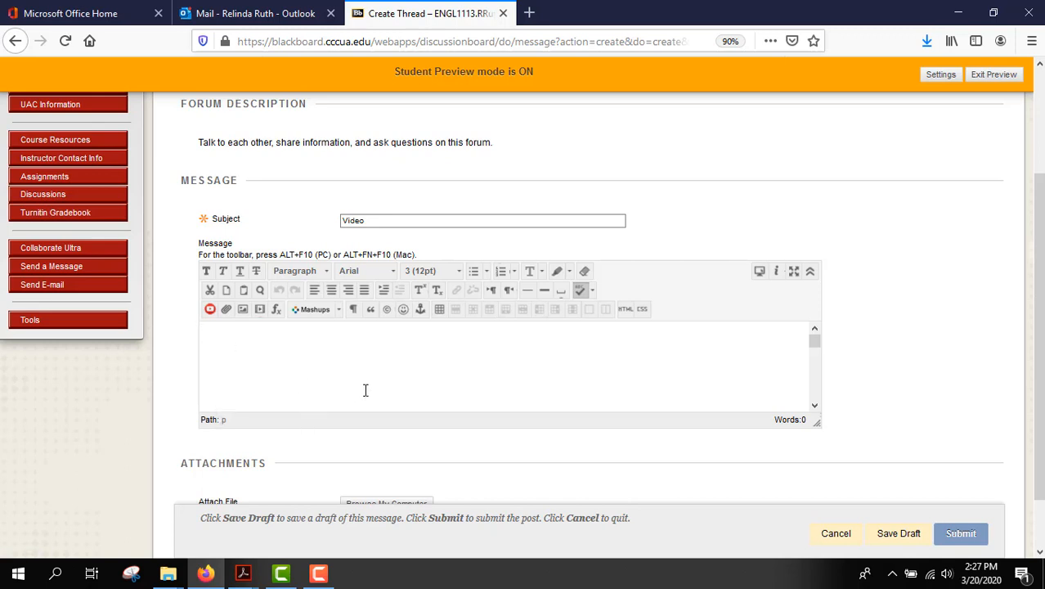
text(https://www.youtube.com/watch?v=yZgdU1h4HOw&t=69s)
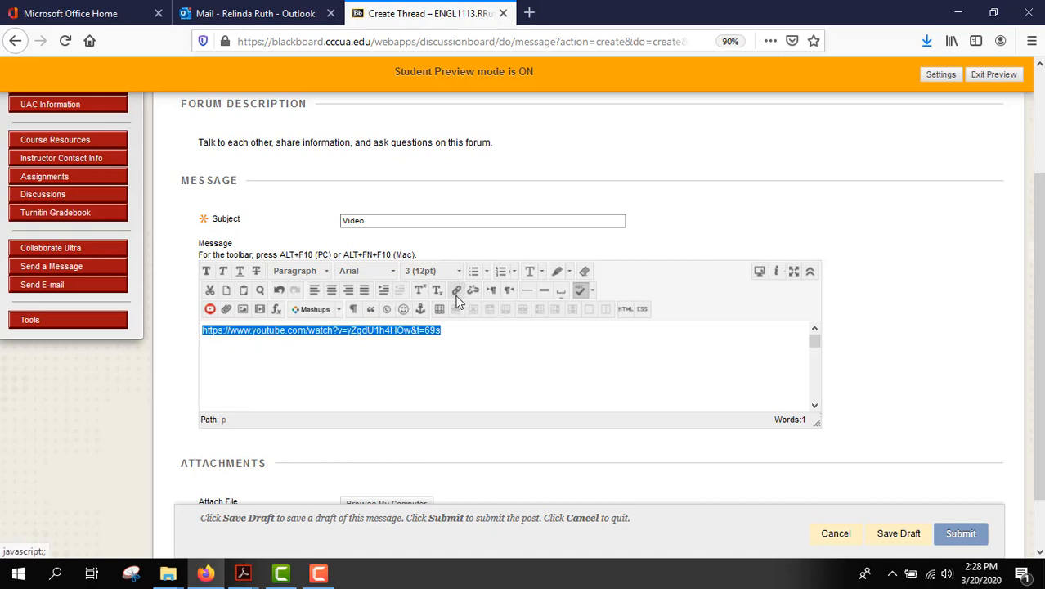
mouse_move(455, 291)
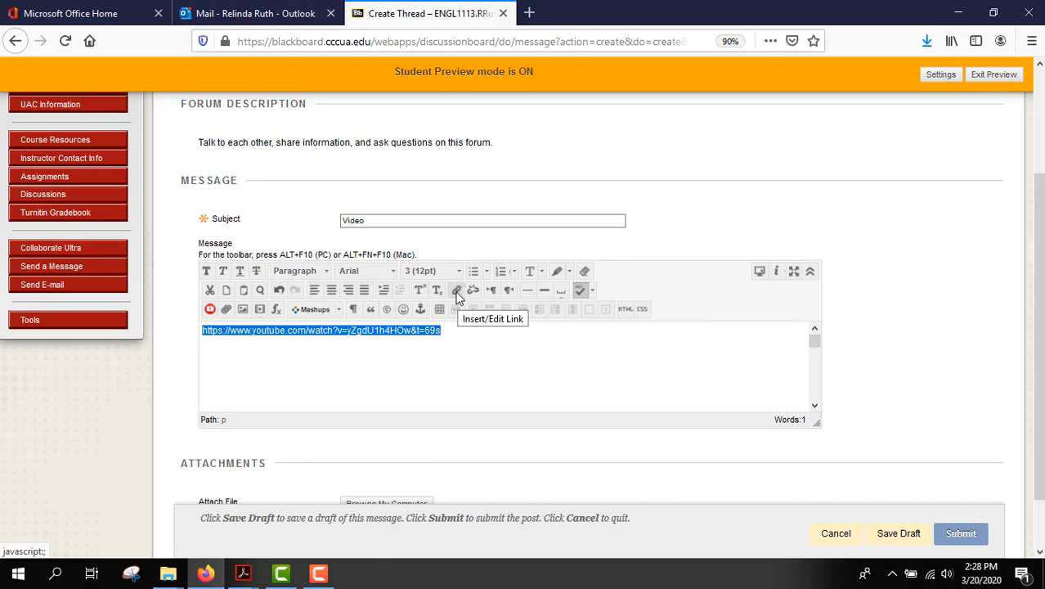
Step: Turn the pasted URL into a hyperlink targeted to Open in New Window (_blank)
click(458, 291)
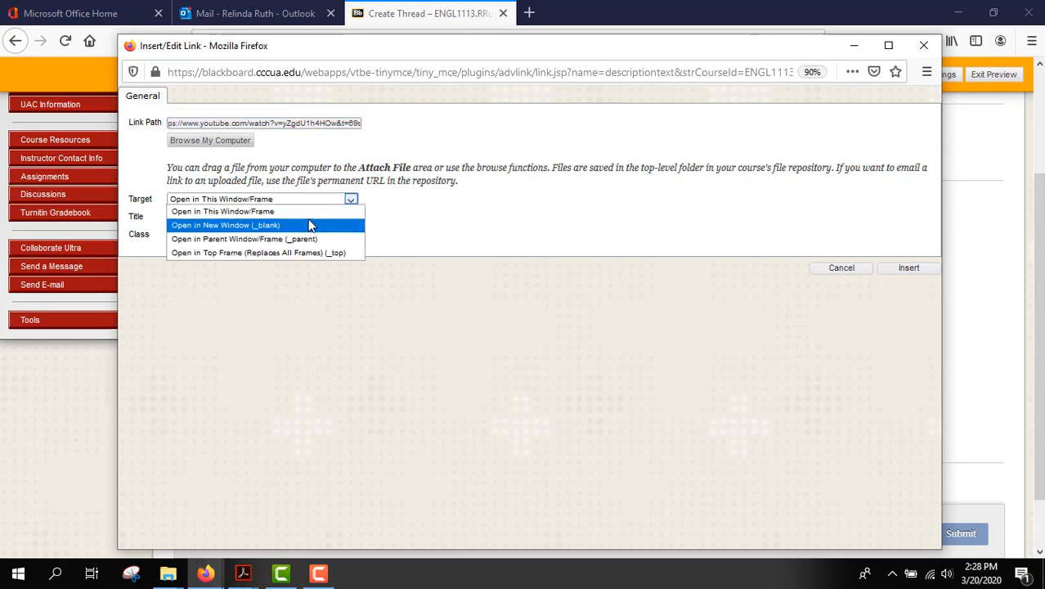
mouse_move(258, 236)
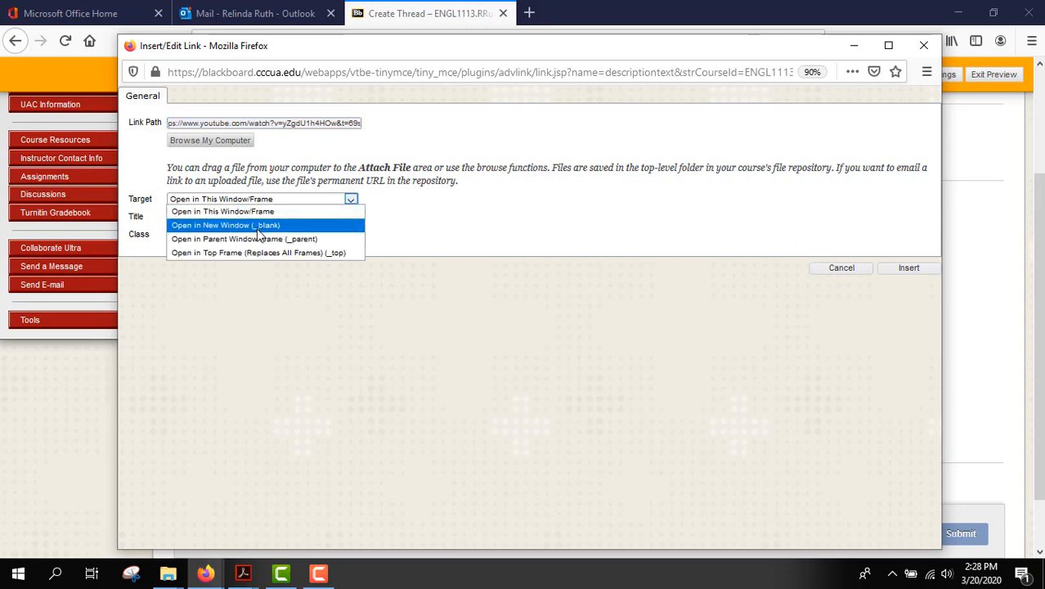
click(226, 226)
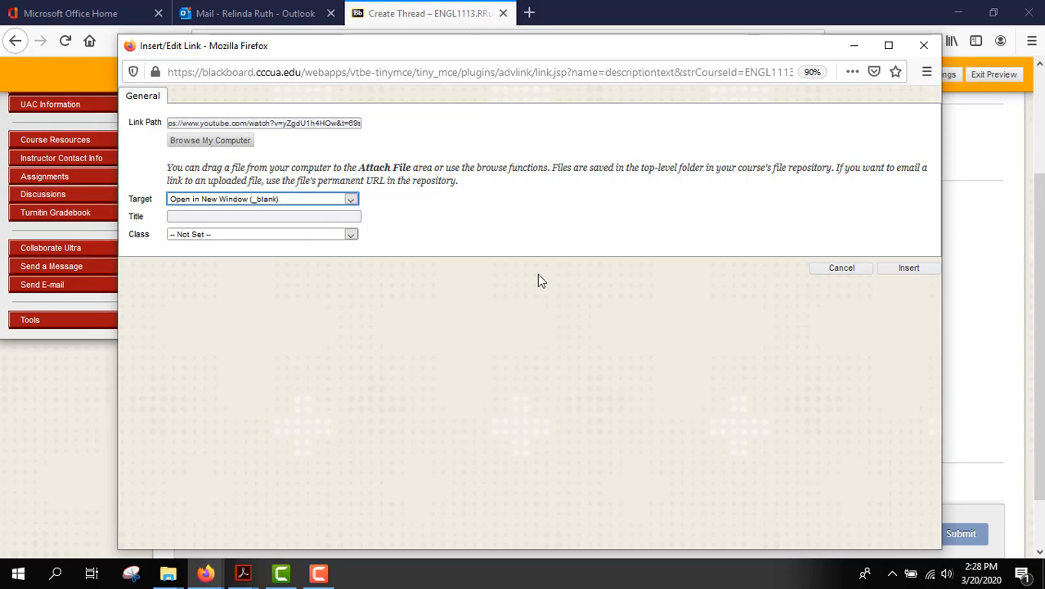
click(907, 268)
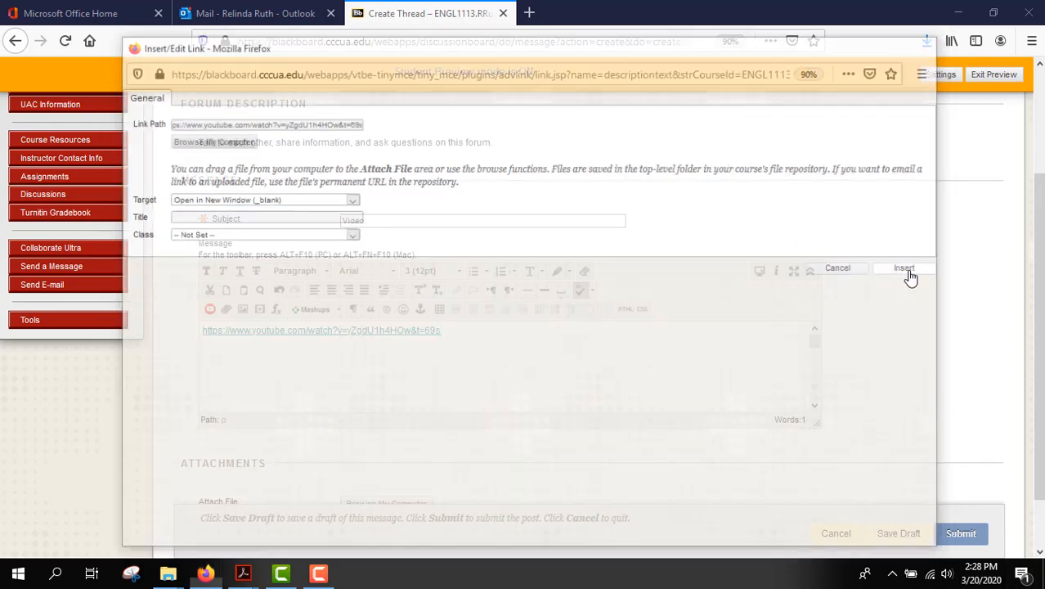
click(913, 268)
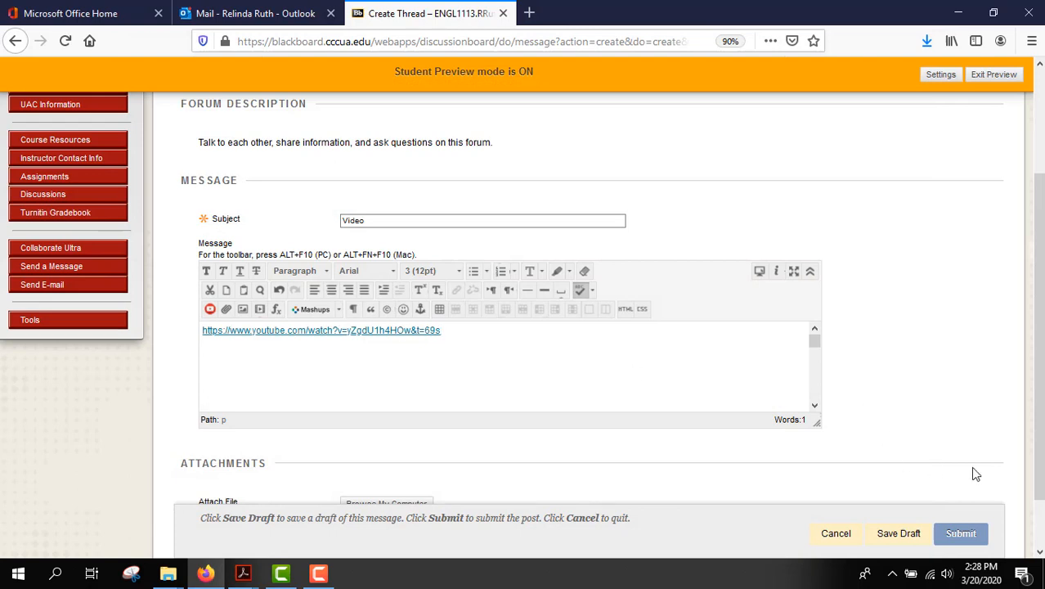
Step: Submit the Video thread and open it from the forum's thread list
click(962, 534)
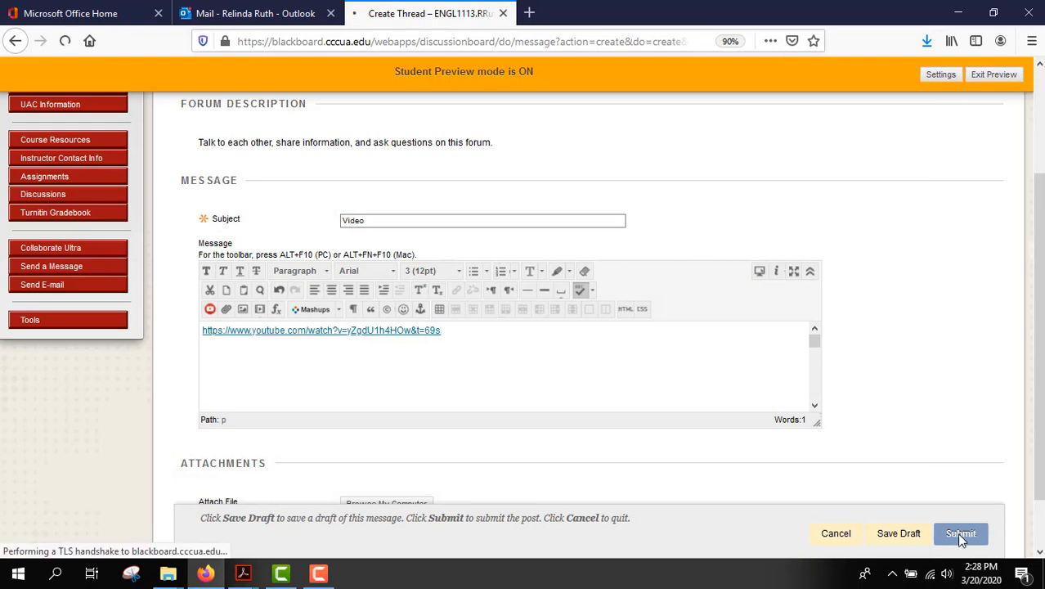
click(961, 534)
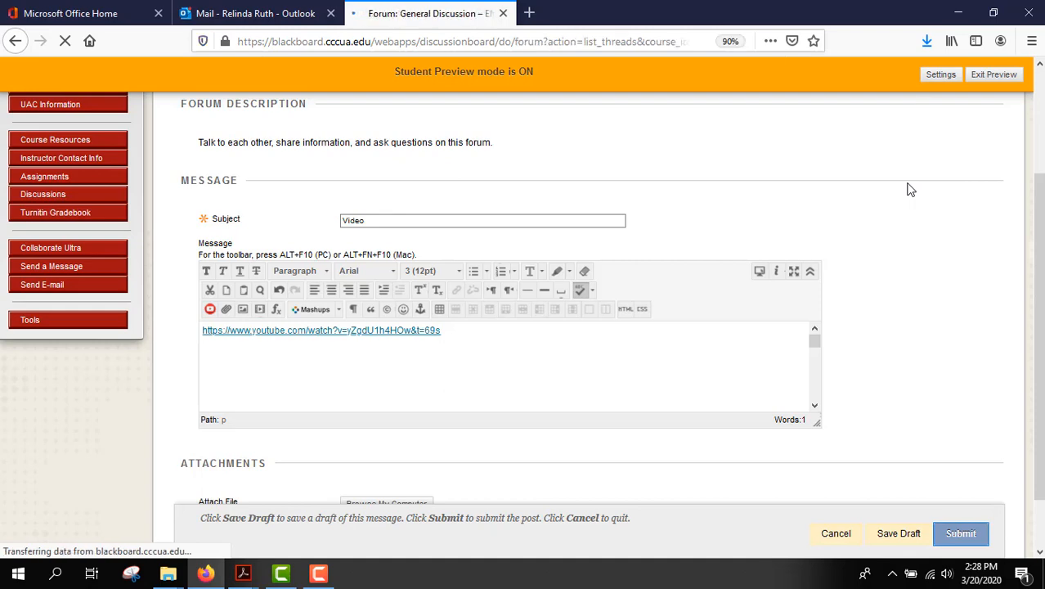
click(961, 533)
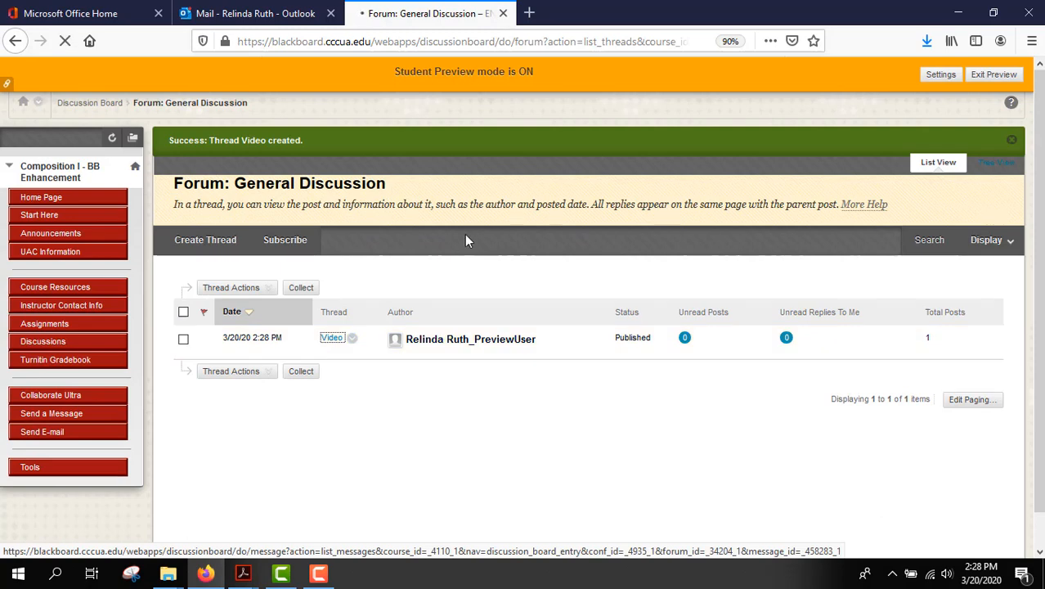
click(330, 339)
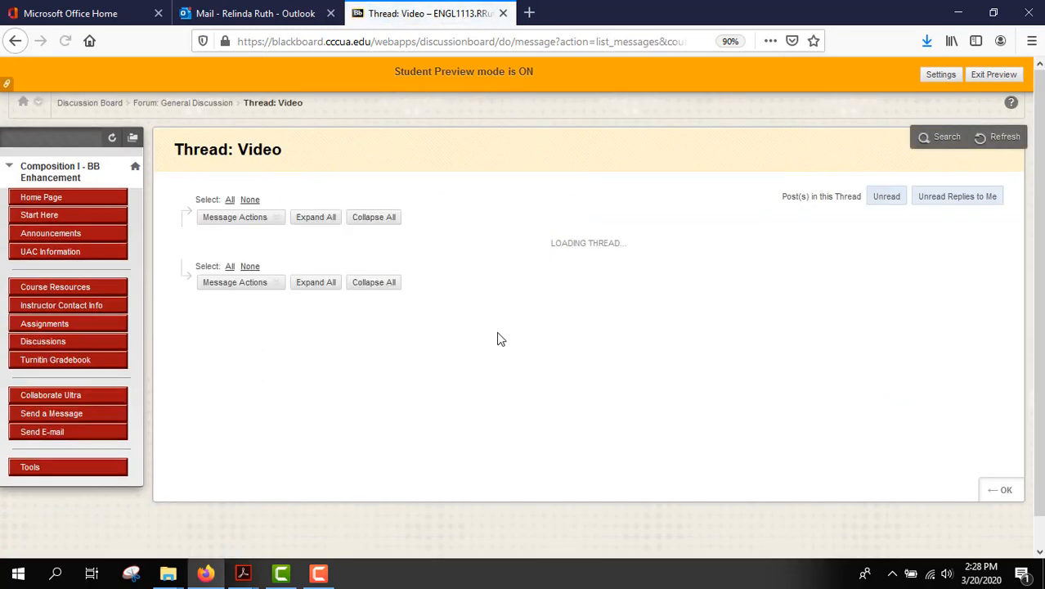
mouse_move(507, 351)
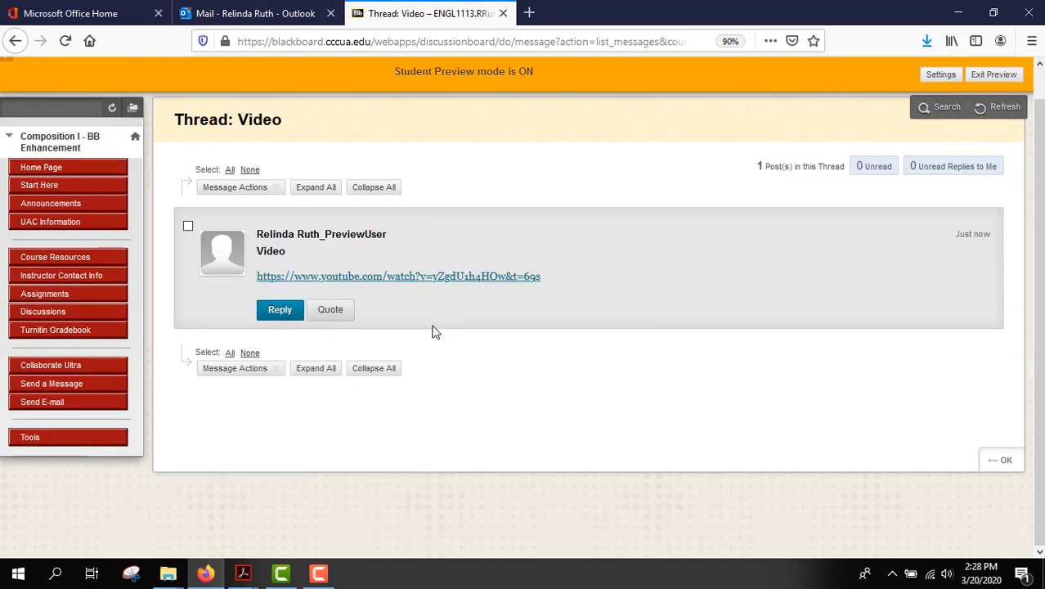
mouse_move(421, 284)
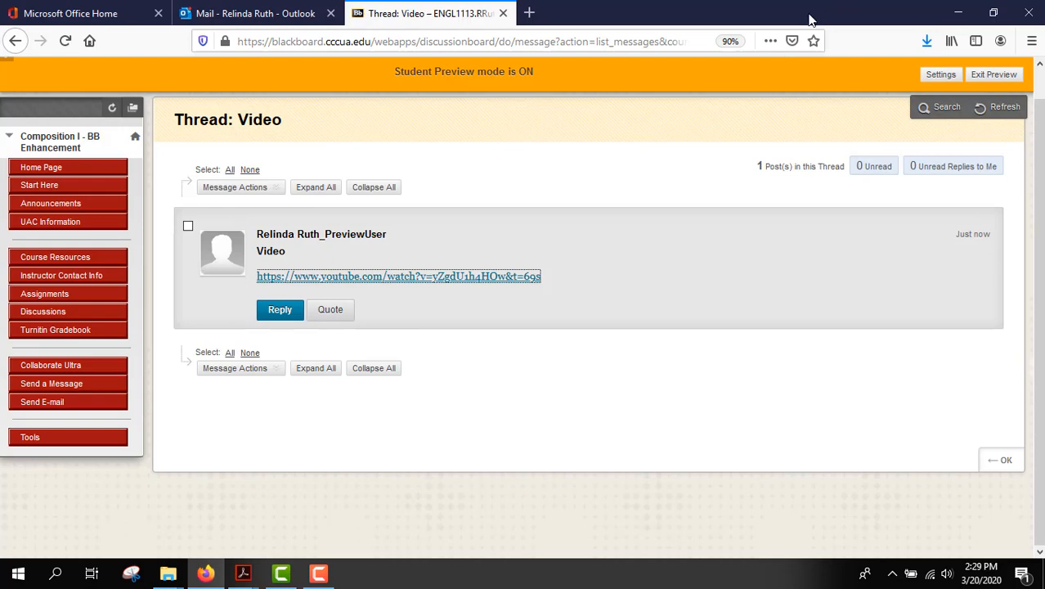
mouse_move(576, 16)
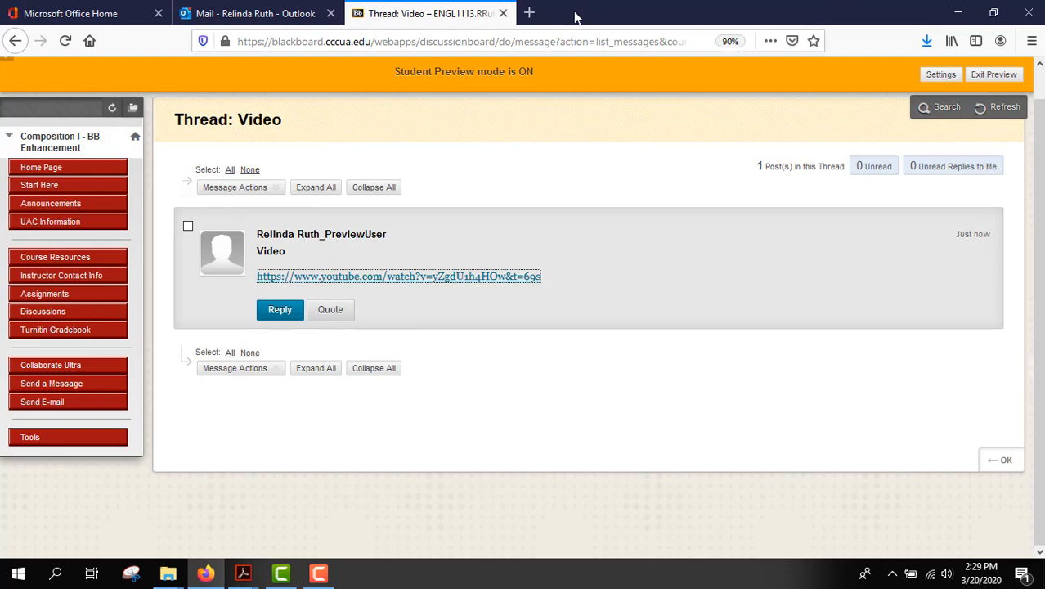